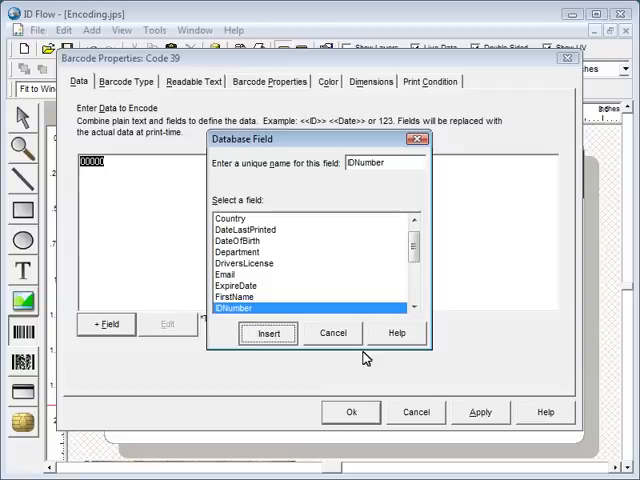
mouse_move(267, 333)
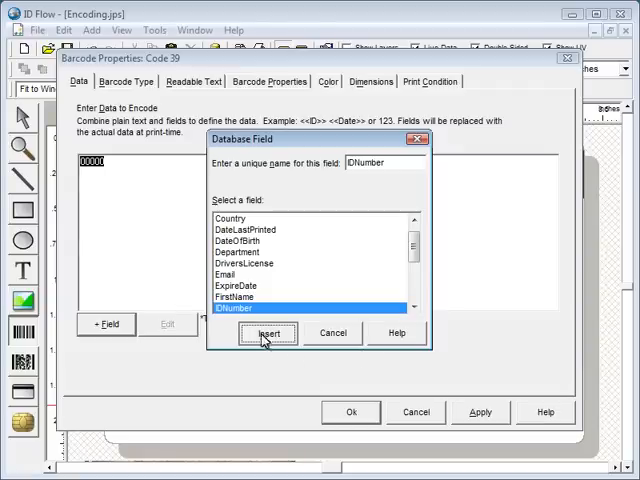
Step: Insert the IDNumber database field so the Code 39 barcode data becomes <<IDNumber>>
click(269, 333)
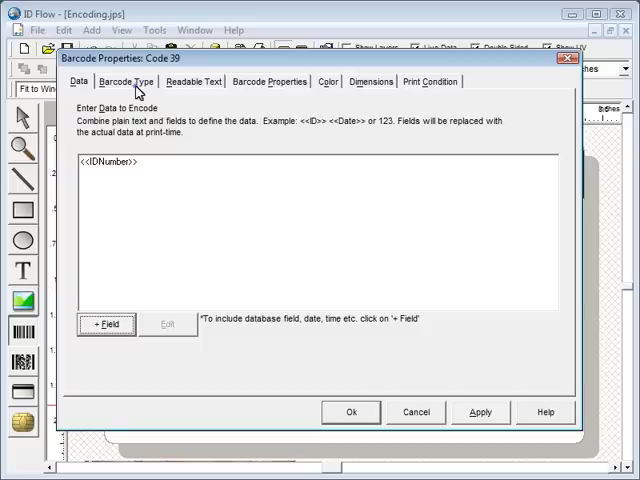
Step: Review the Code 39 symbology and readable-text settings, then accept the barcode properties
click(126, 81)
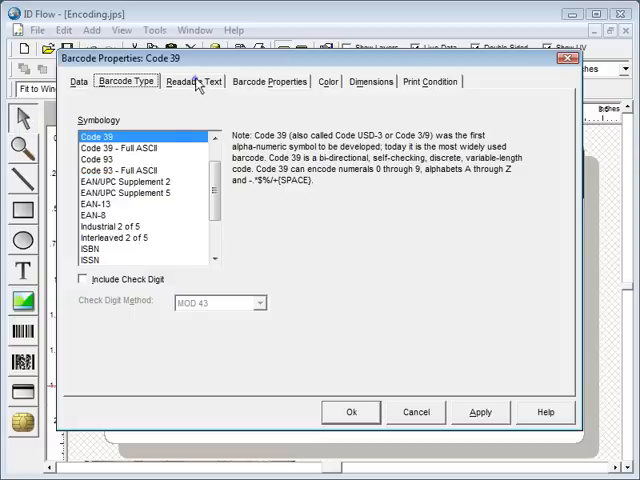
click(192, 81)
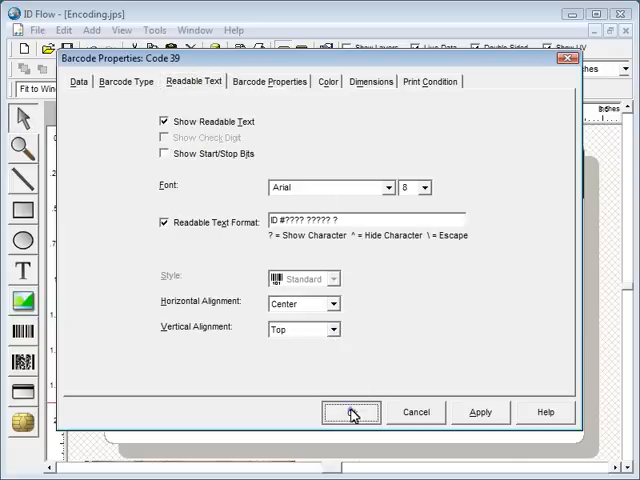
click(350, 412)
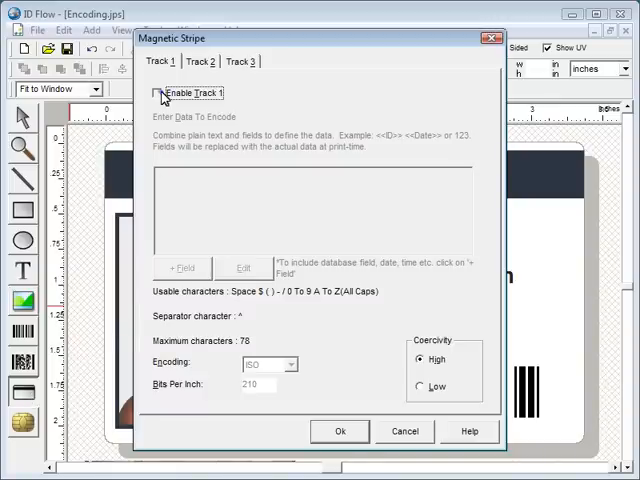
Step: Enable Track 1, insert the IDNumber database field into it, and accept the stripe settings
click(157, 92)
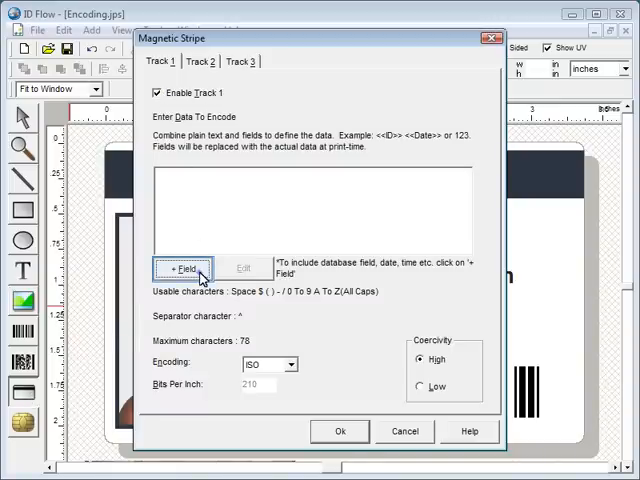
click(181, 268)
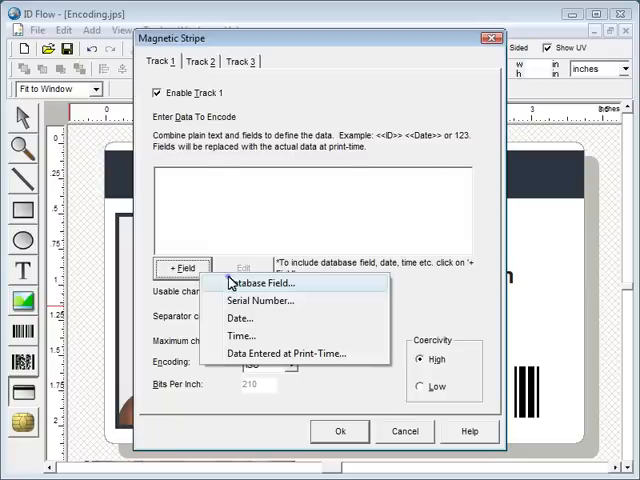
click(262, 283)
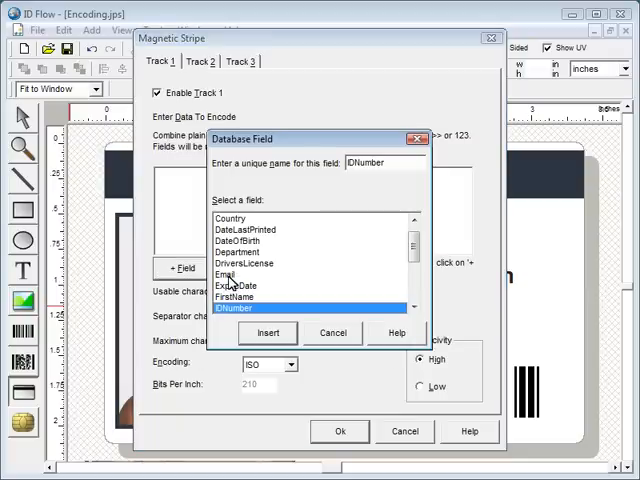
click(267, 332)
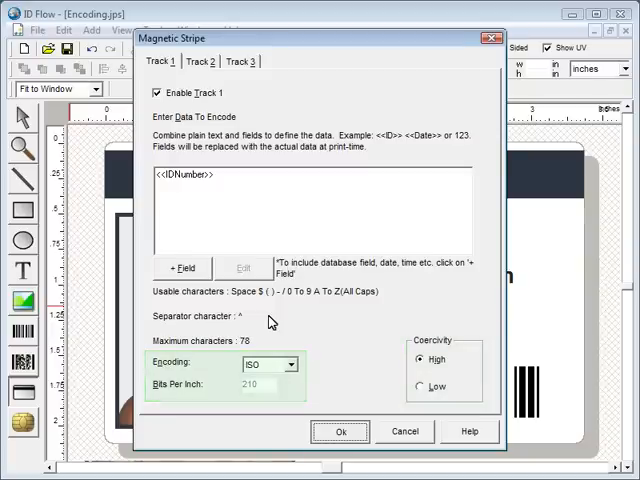
click(340, 431)
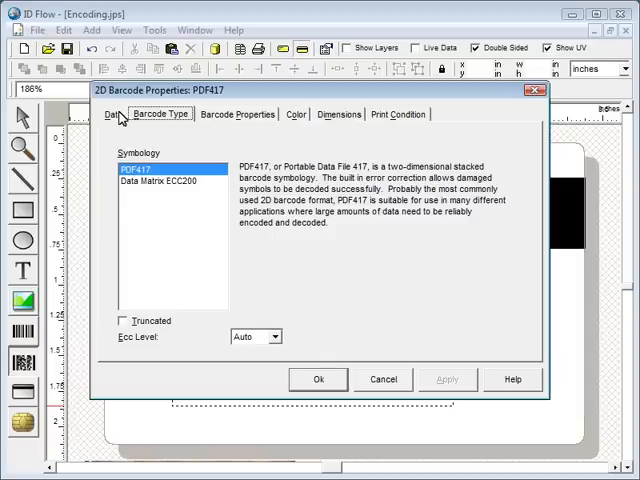
Step: Check the PDF417 data string (Acme Technologies, names, date, time, IDNumber) and accept
click(110, 114)
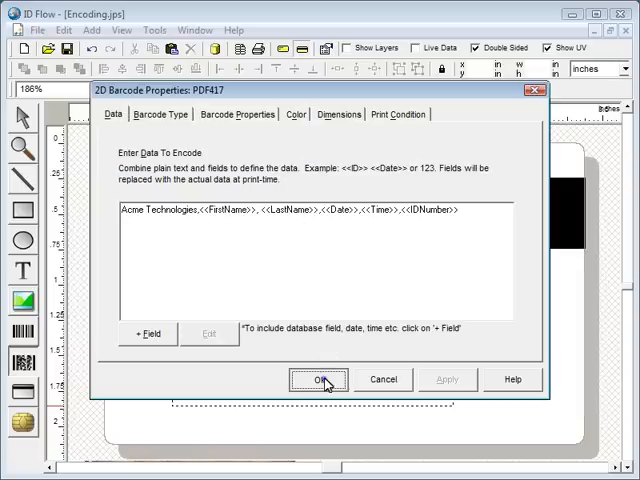
click(318, 379)
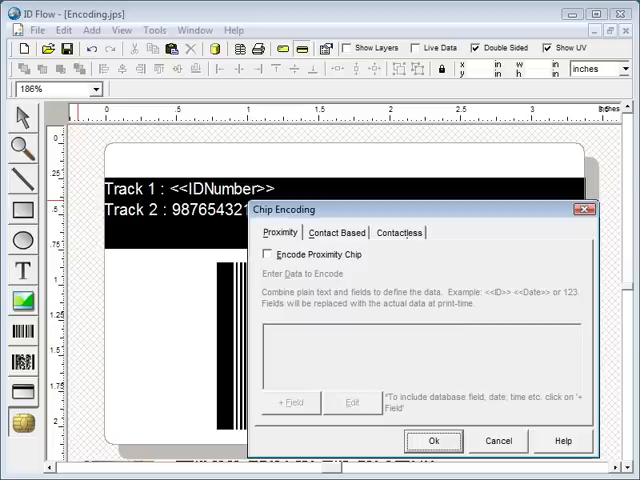
click(269, 253)
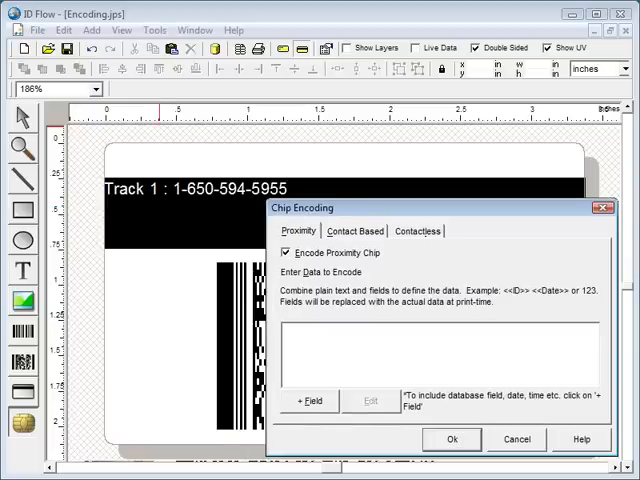
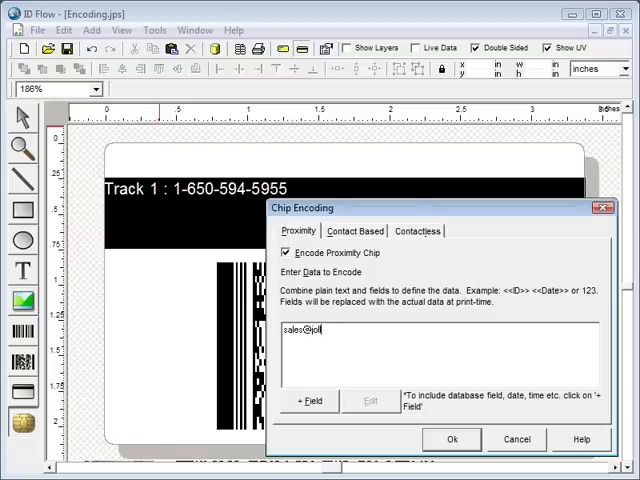